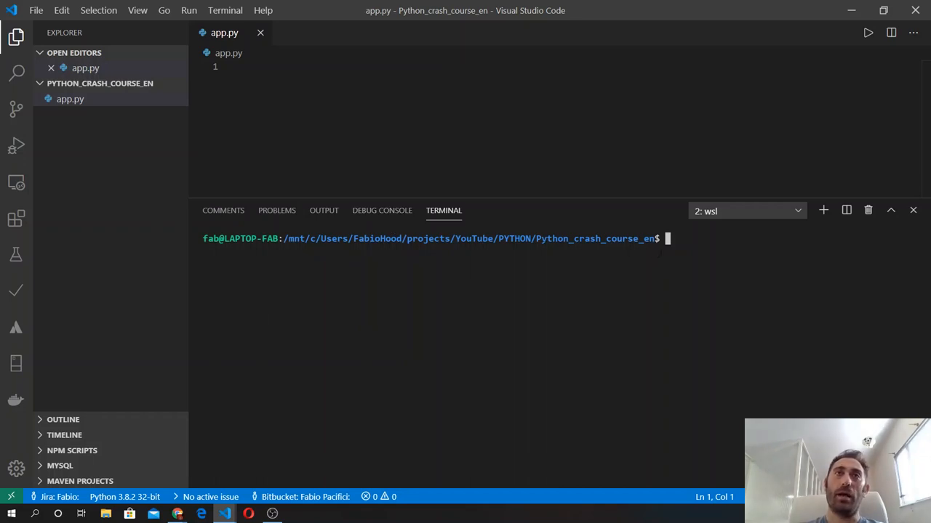
# Launch the Python 3 interpreter with the python3 command in the integrated terminal.
pyautogui.write('p')
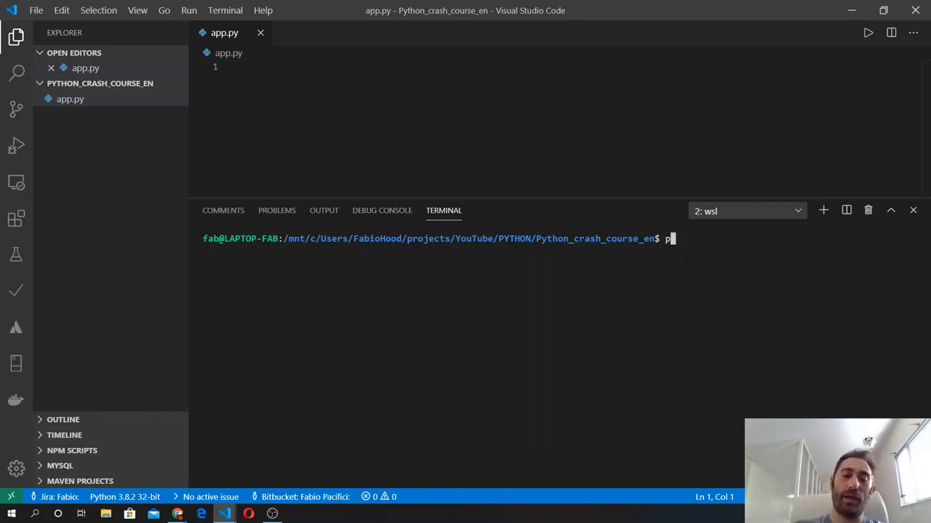
pyautogui.write('ython2')
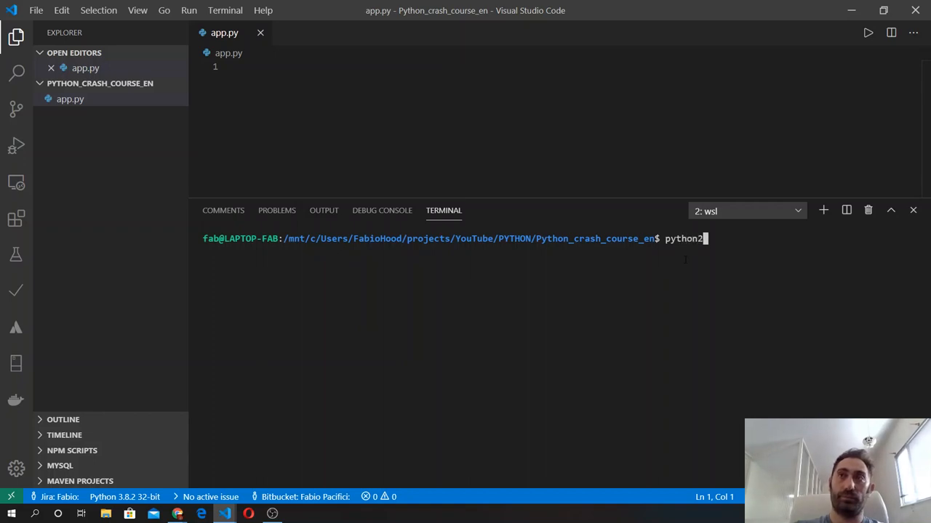
pyautogui.press('Return')
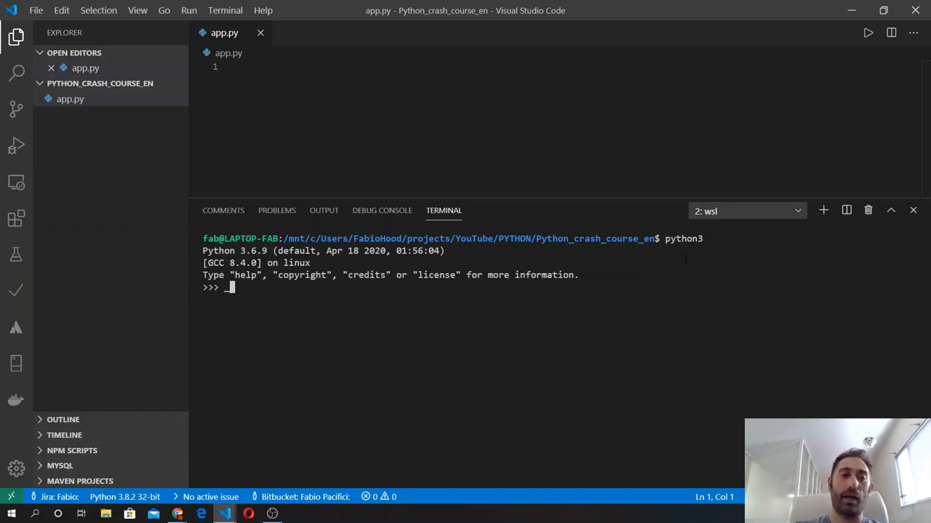
# Assign "Fabio" to the variable _name.
pyautogui.write('_name = ""')
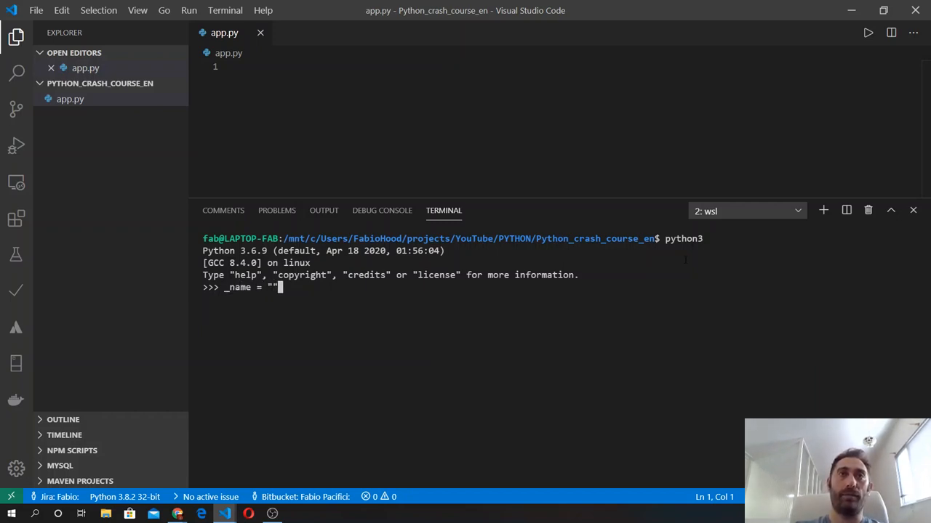
pyautogui.write('Fabio')
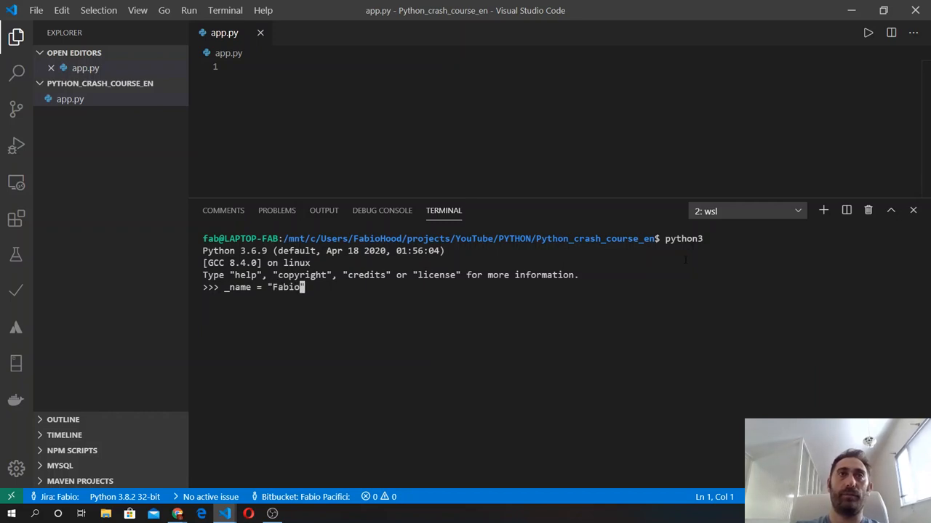
pyautogui.press('Return')
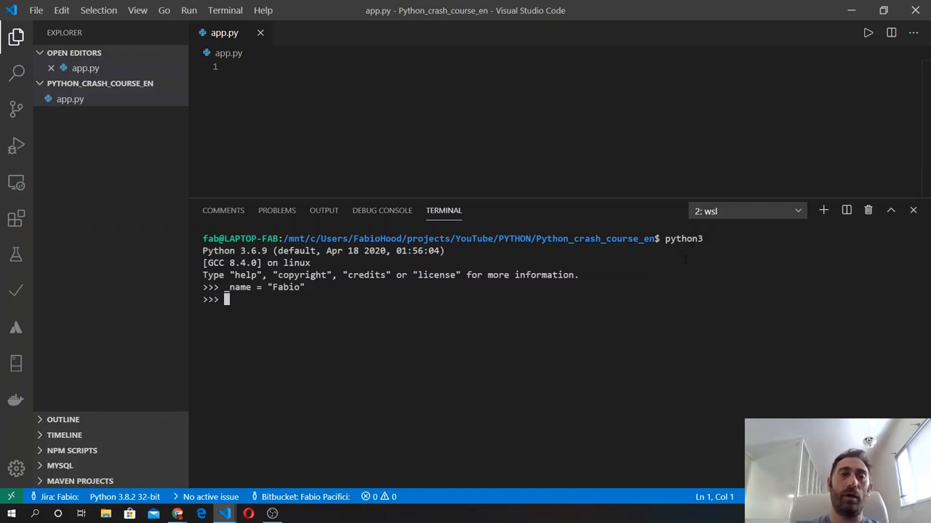
# Assign "Fabio" to the variables name and name_1.
pyautogui.write('n')
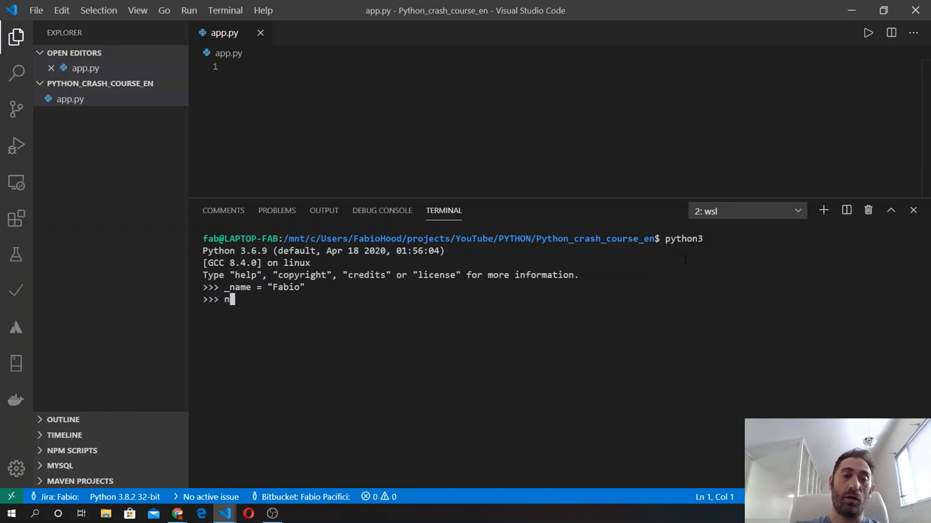
pyautogui.write('ame -')
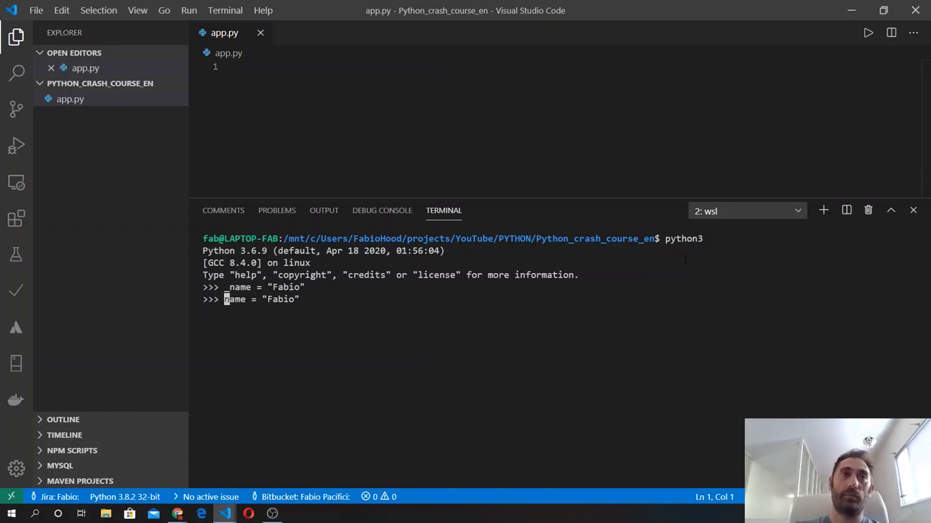
pyautogui.write('n')
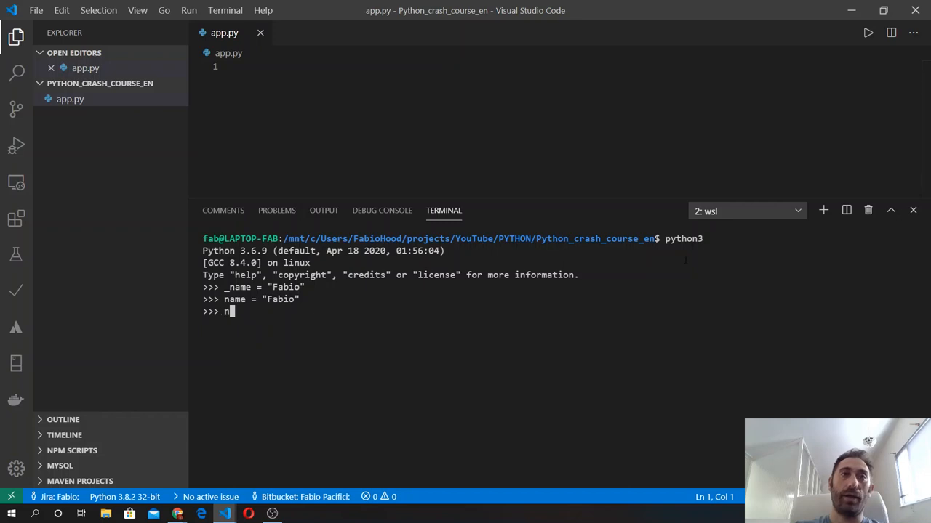
pyautogui.write('ame_1 =')
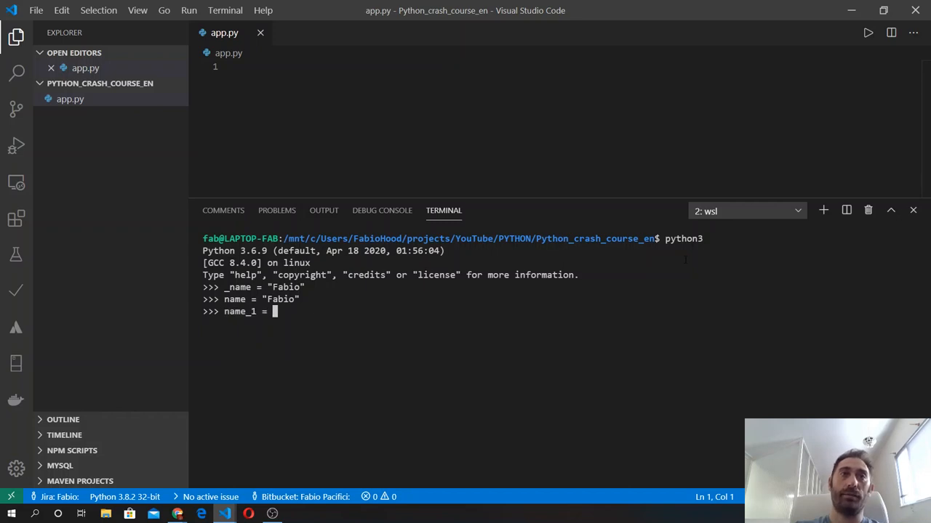
pyautogui.write('"Fabio"')
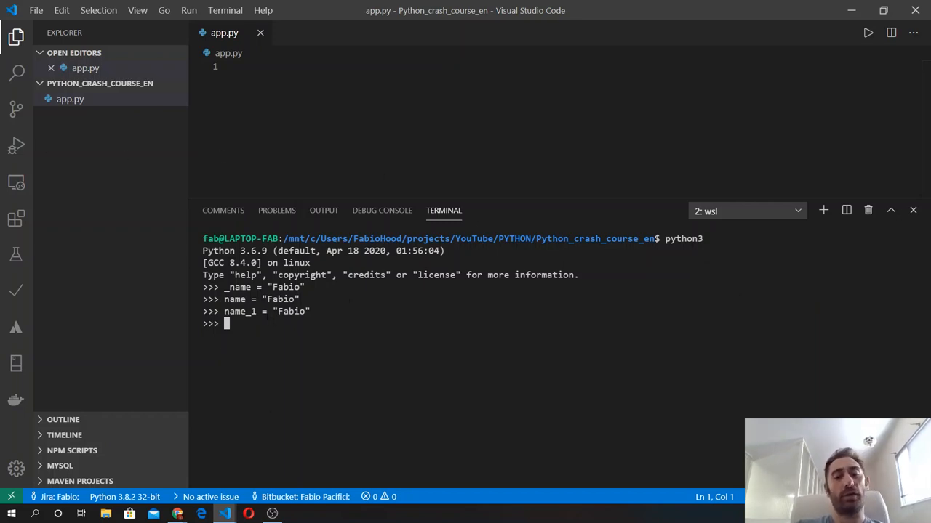
# Attempt to assign "Fabio" to -name, producing a SyntaxError.
pyautogui.write('-')
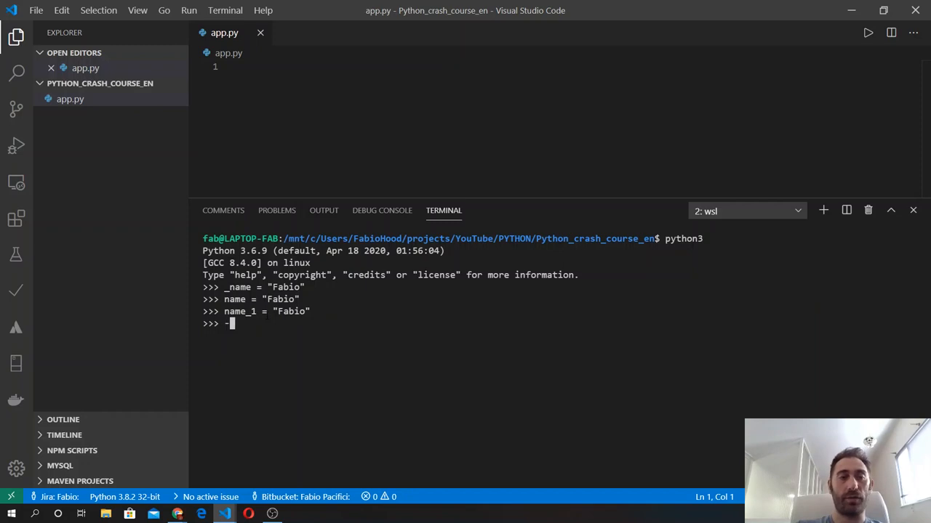
pyautogui.write('name = "Fabi')
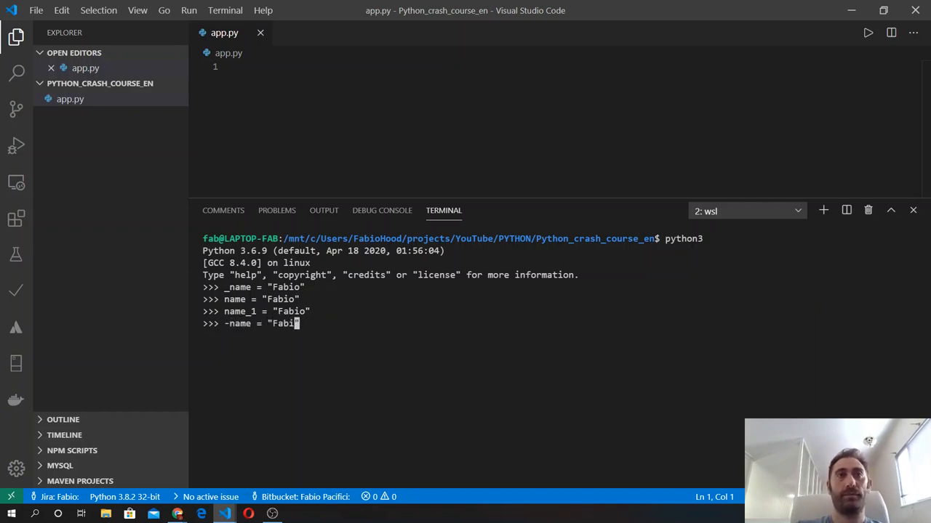
pyautogui.press('Return')
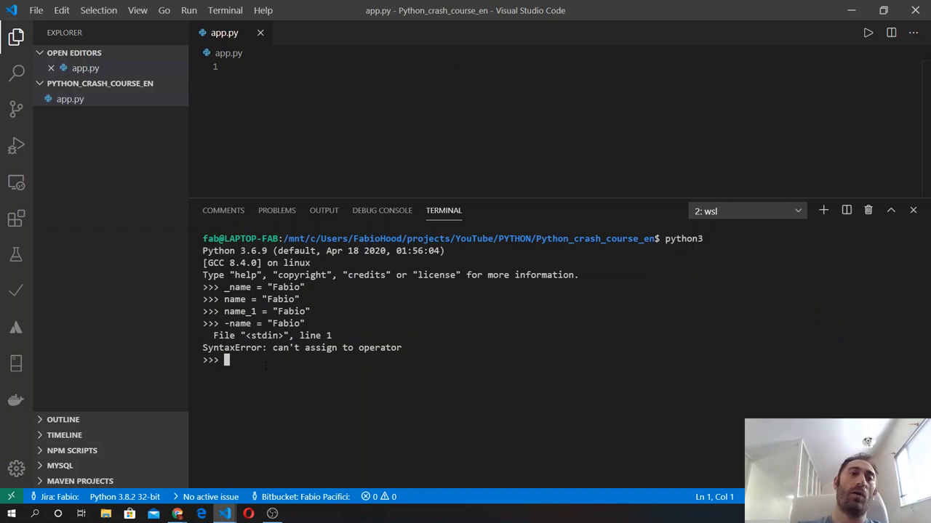
# Attempt to assign "Fabio" to 9_name, producing a SyntaxError.
pyautogui.write('9_')
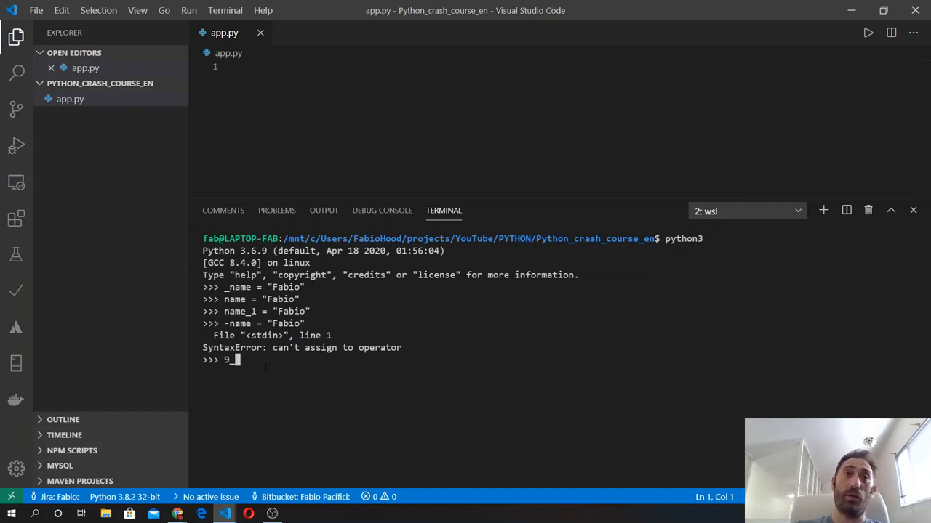
pyautogui.write('name = "')
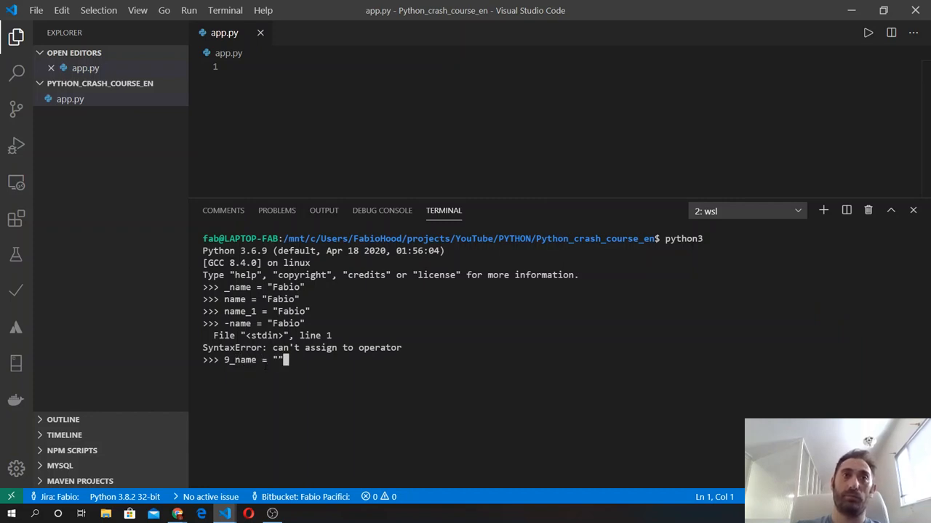
pyautogui.write('Fabio')
pyautogui.press('Return')
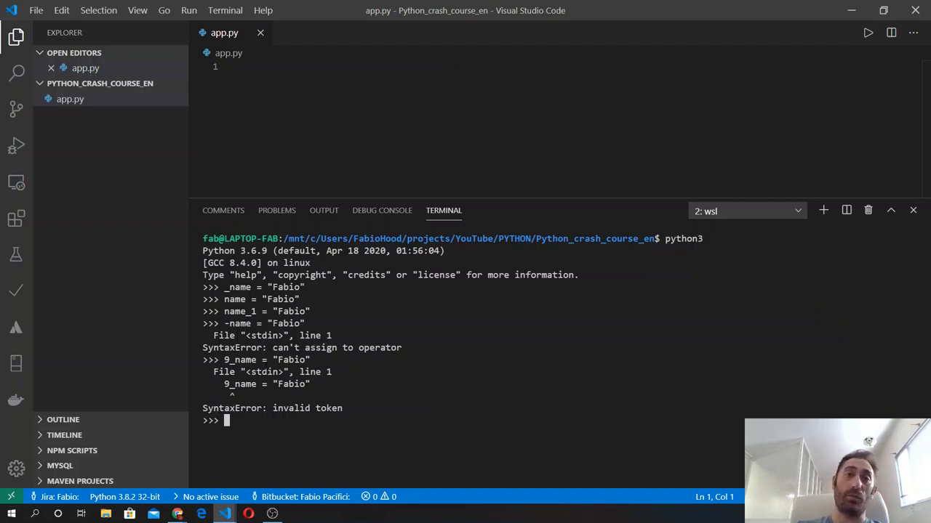
# Evaluate name!="FAbio", which returns True.
pyautogui.write('na')
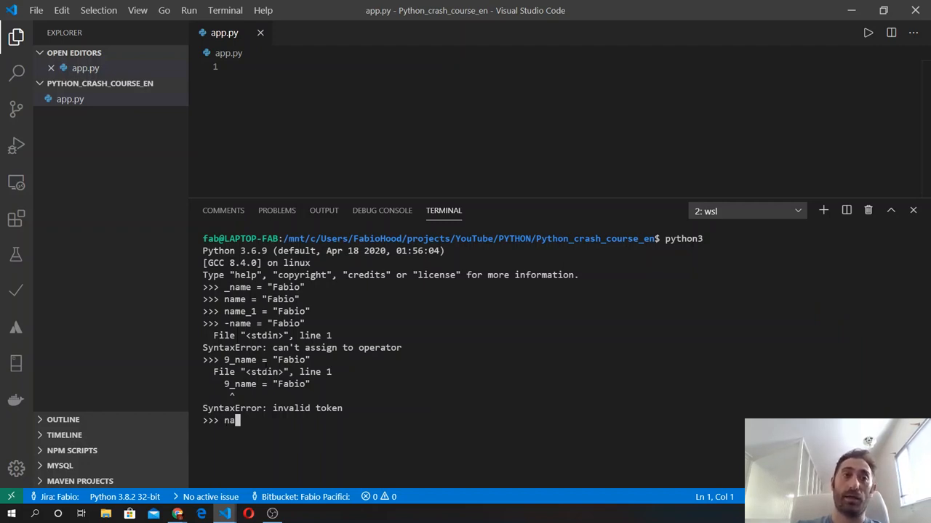
pyautogui.write('m')
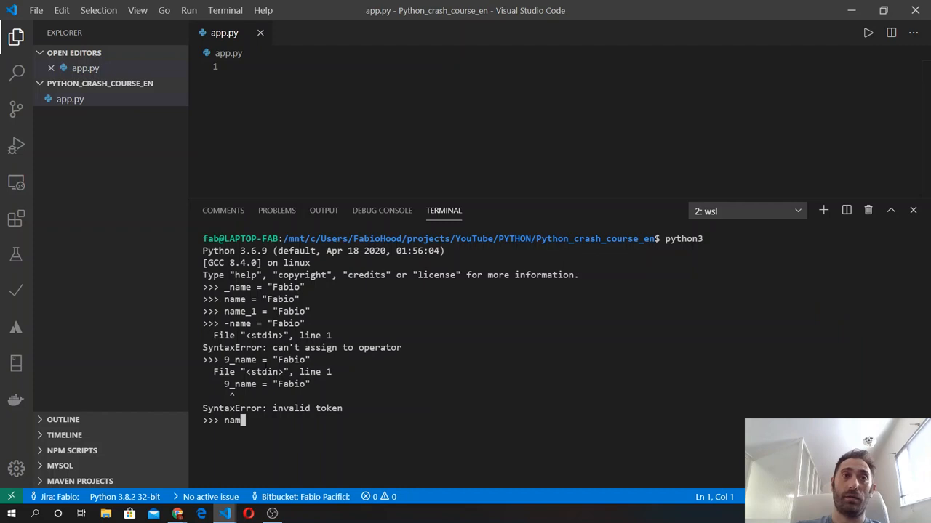
pyautogui.write('e!')
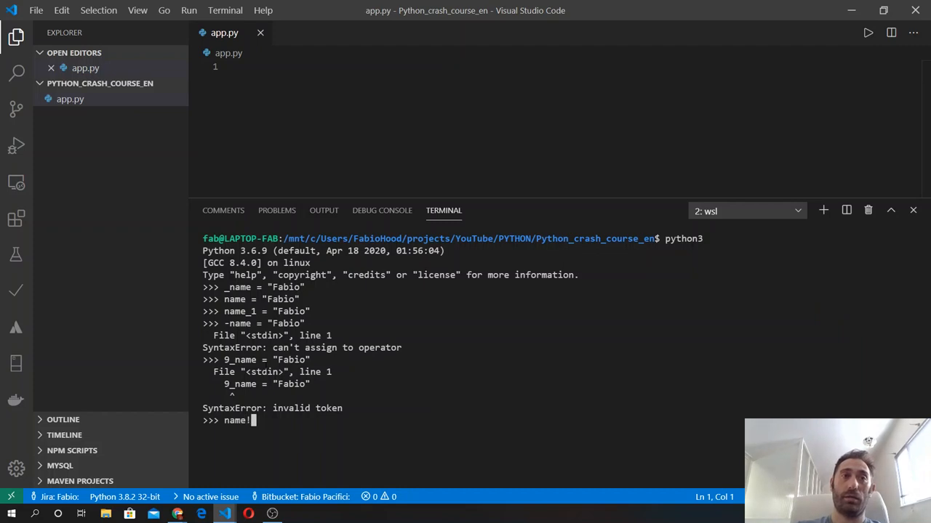
pyautogui.write('="')
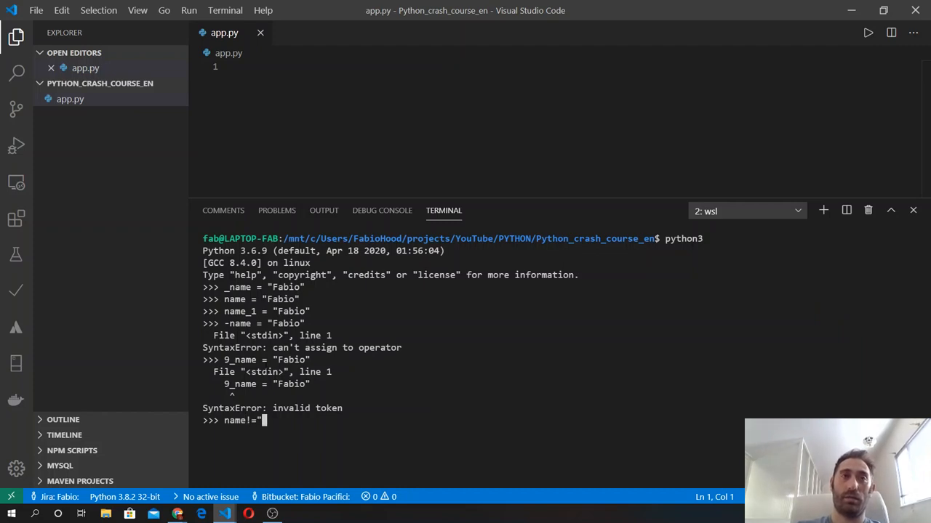
pyautogui.press('Return')
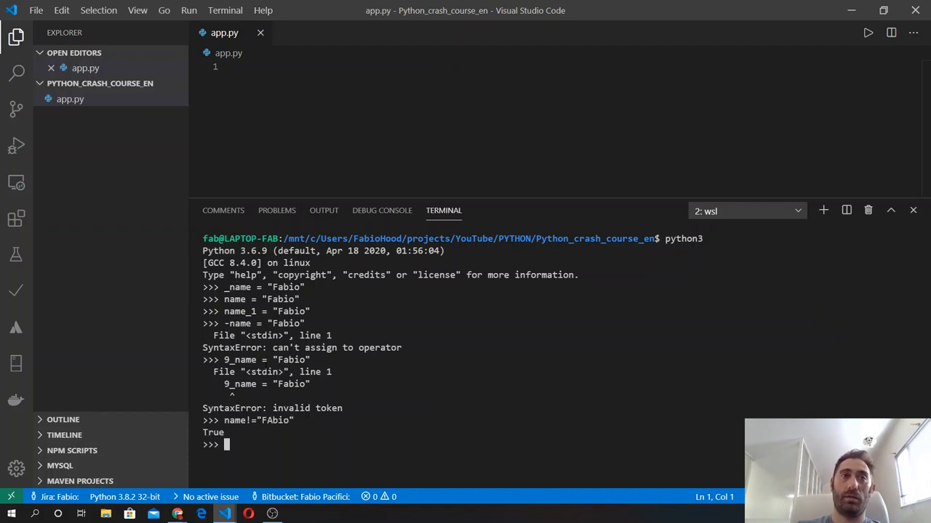
# Evaluate name! ="FAbio" with a space and select the resulting SyntaxError: invalid syntax line.
pyautogui.write('name!="FAbio"')
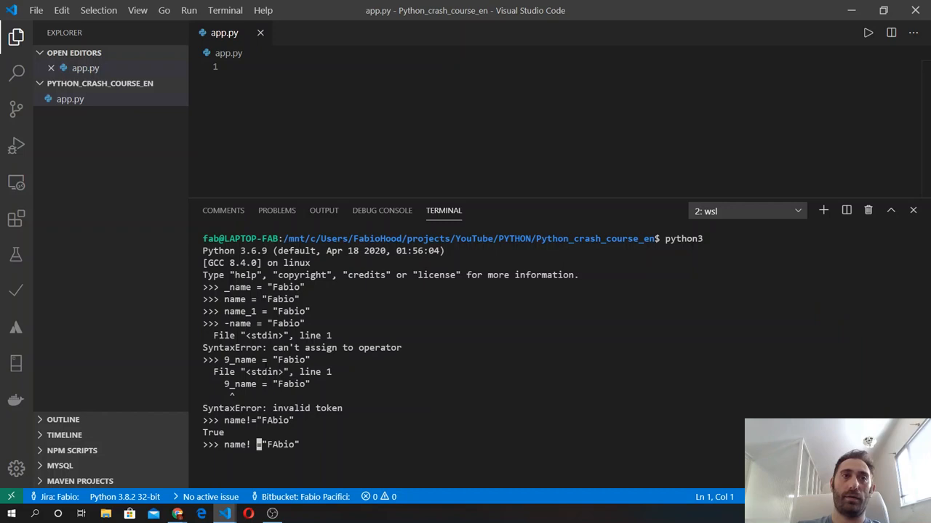
pyautogui.press('Return')
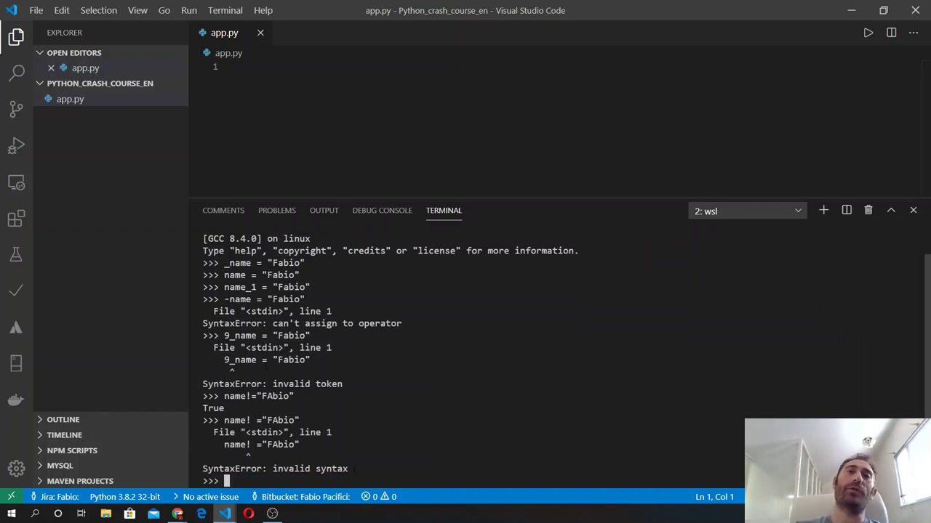
pyautogui.doubleClick(275, 468)
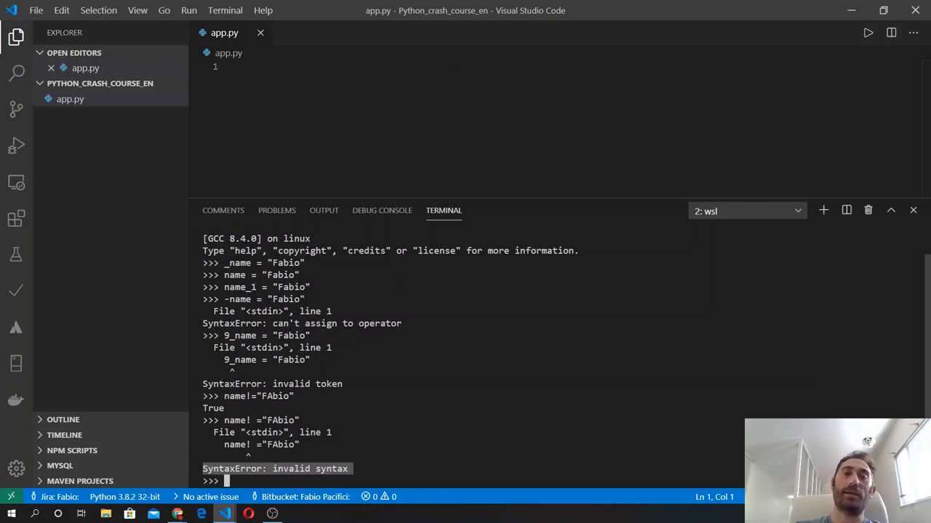